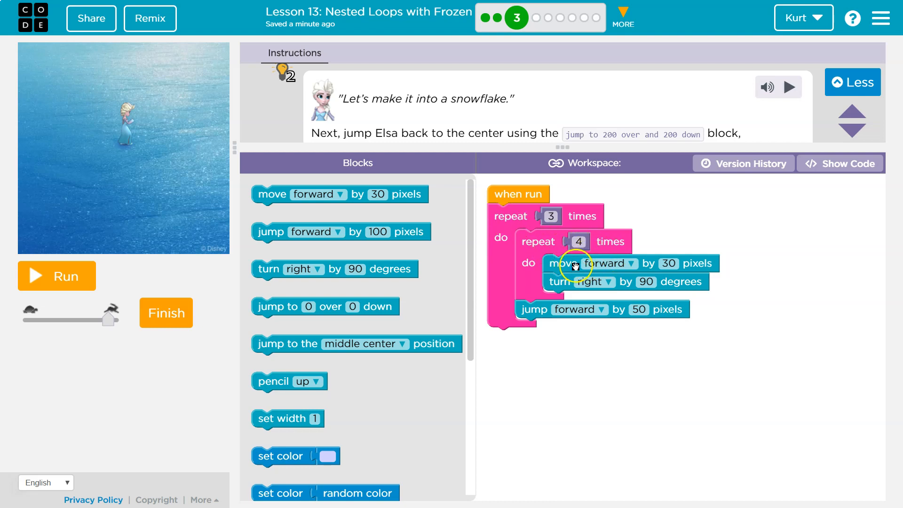
mouse_move(560, 289)
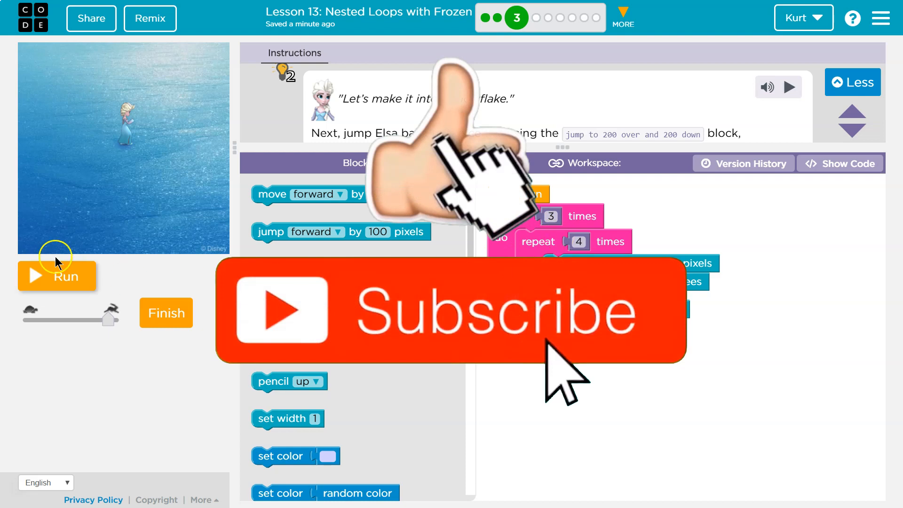
- Run the nested repeat program so Elsa draws a row of three small squares
left_click(56, 276)
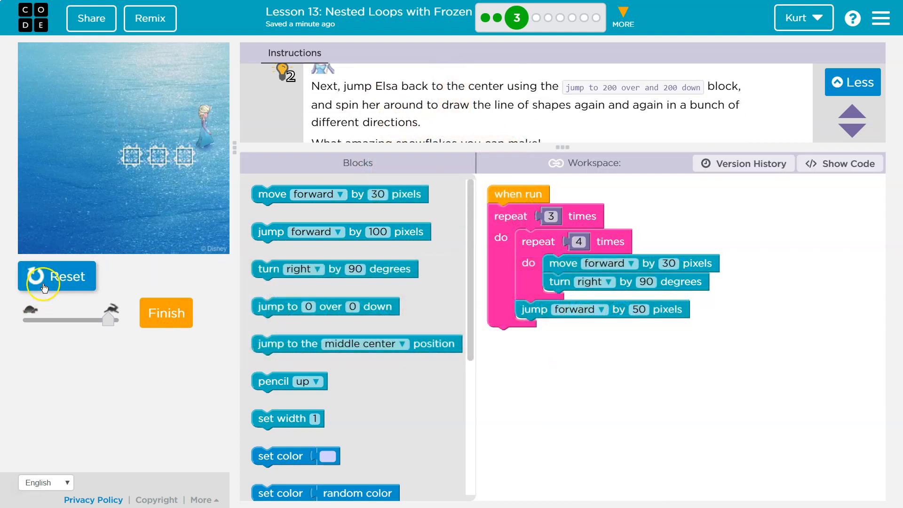
- Reset the stage and attach a jump to 0 over 0 down block after the outer repeat loop
left_click(57, 275)
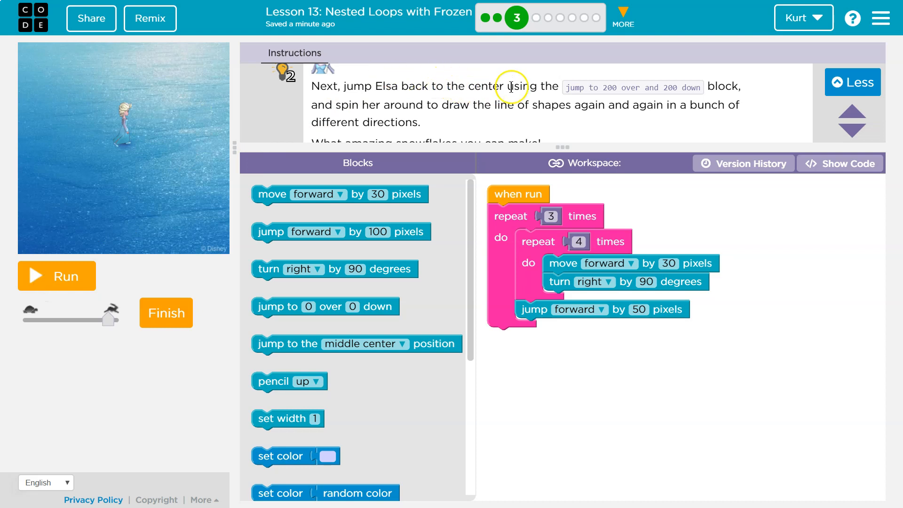
mouse_move(687, 92)
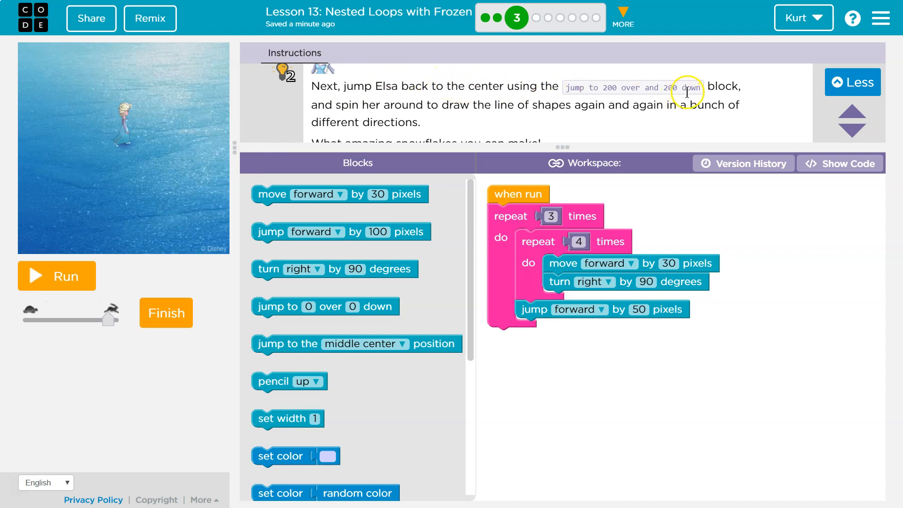
mouse_move(691, 137)
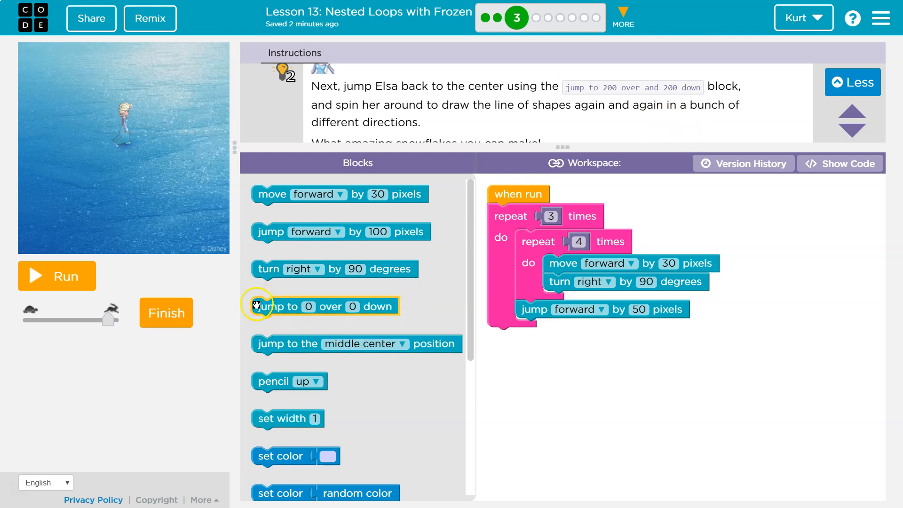
left_click_drag(324, 305, 559, 337)
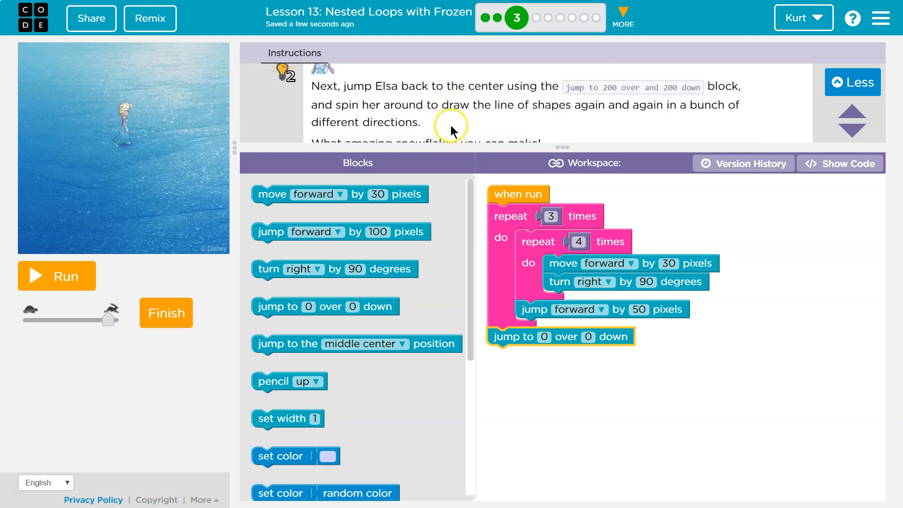
mouse_move(681, 120)
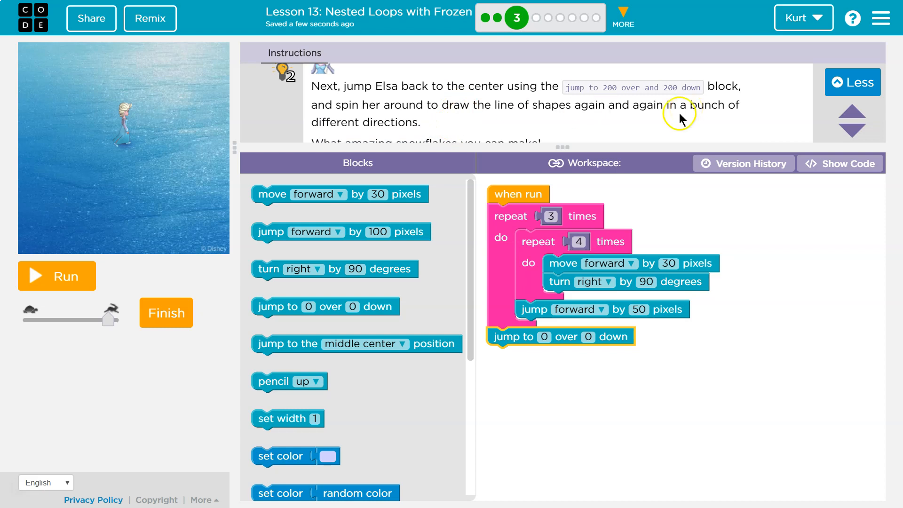
mouse_move(555, 286)
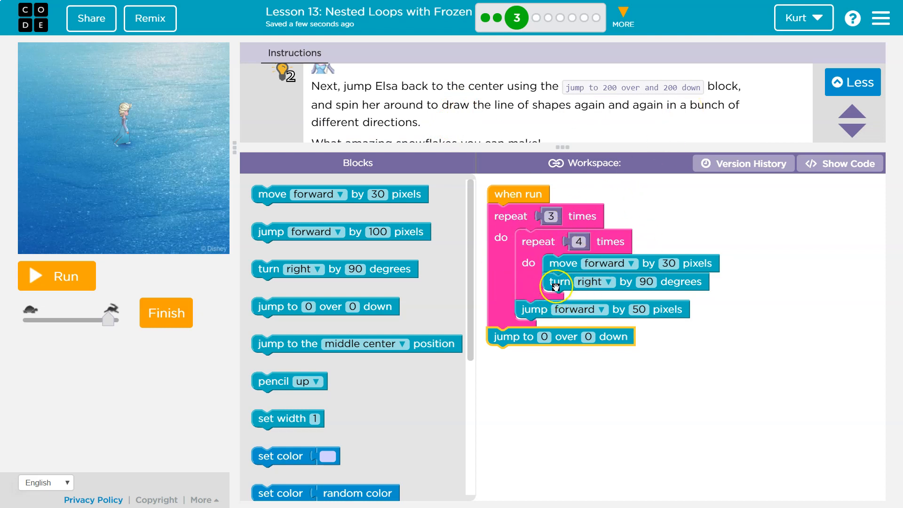
mouse_move(550, 291)
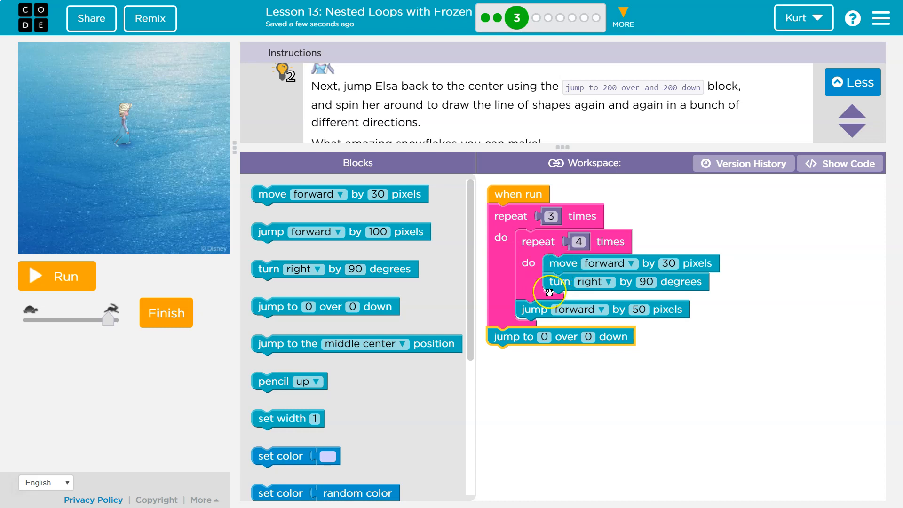
- Set the jump block to 200 over 200 down and run the program again
left_click(544, 337)
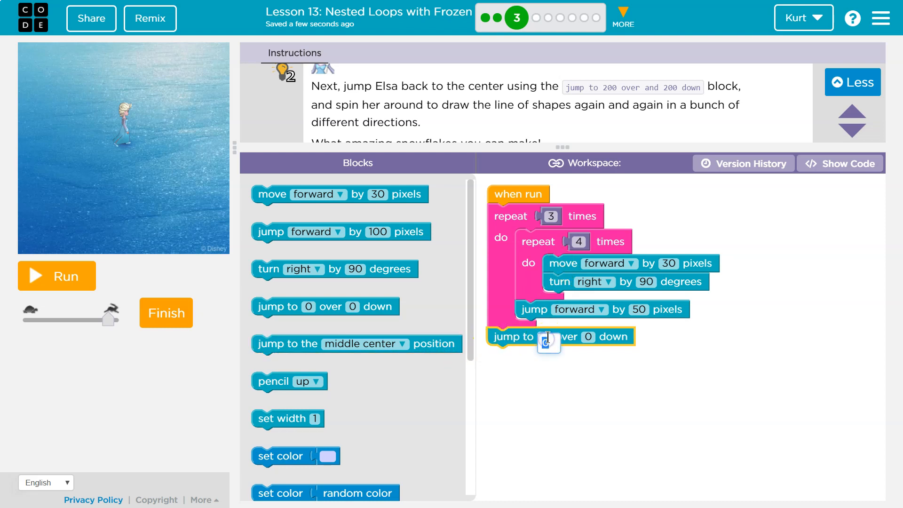
type("2002")
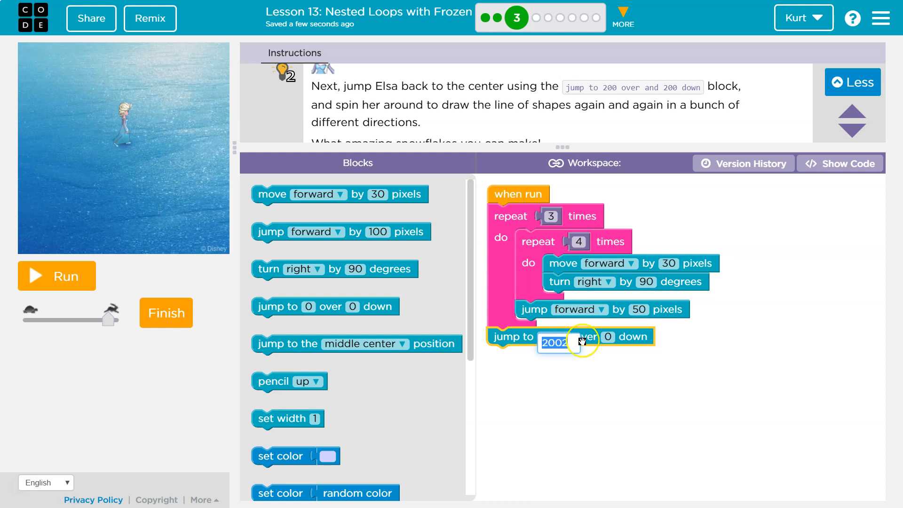
left_click(621, 360)
type("200")
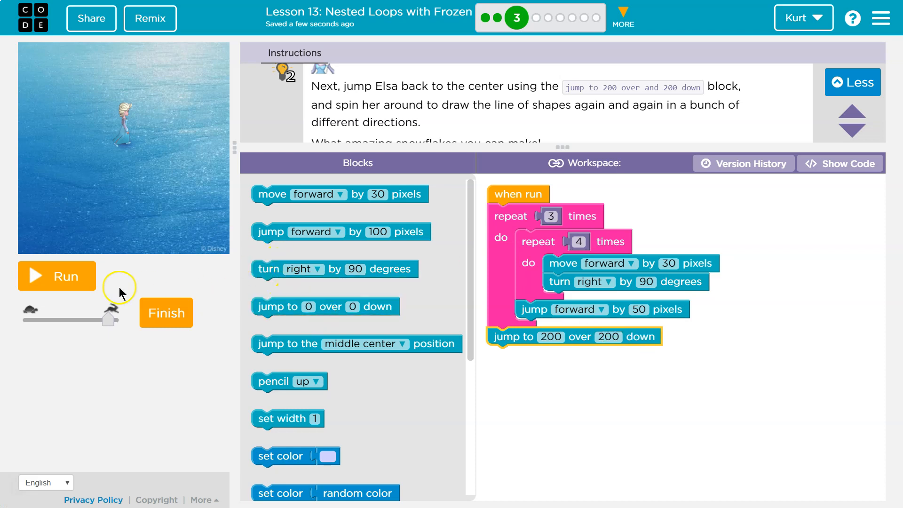
left_click(57, 276)
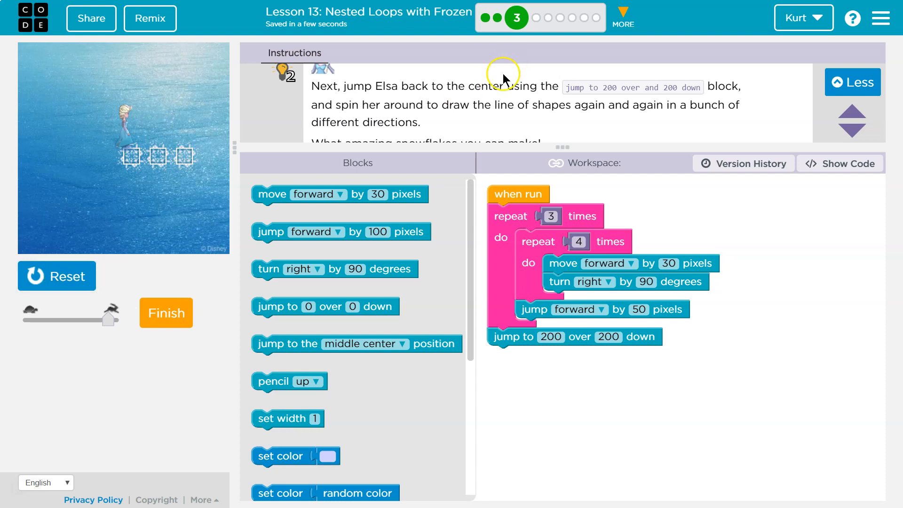
mouse_move(434, 119)
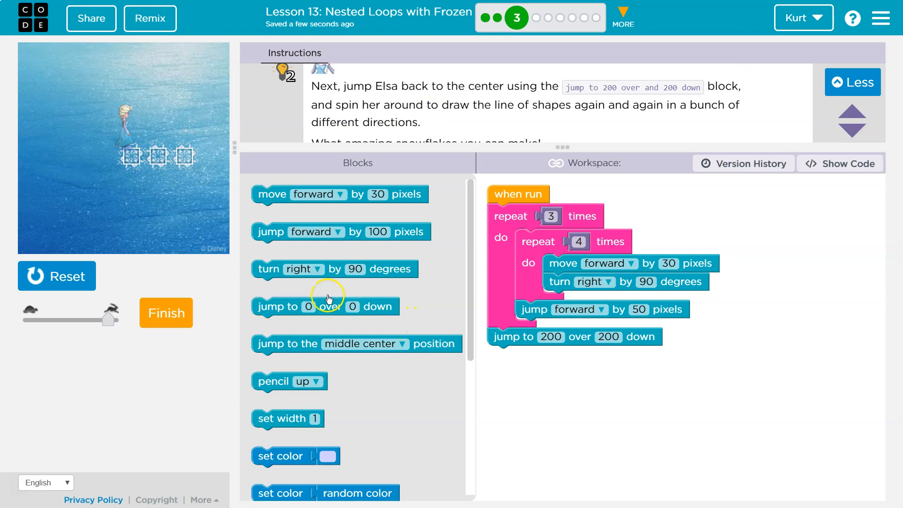
- Add a turn right by 90 degrees block after the jump and run to draw three squares
left_click(296, 269)
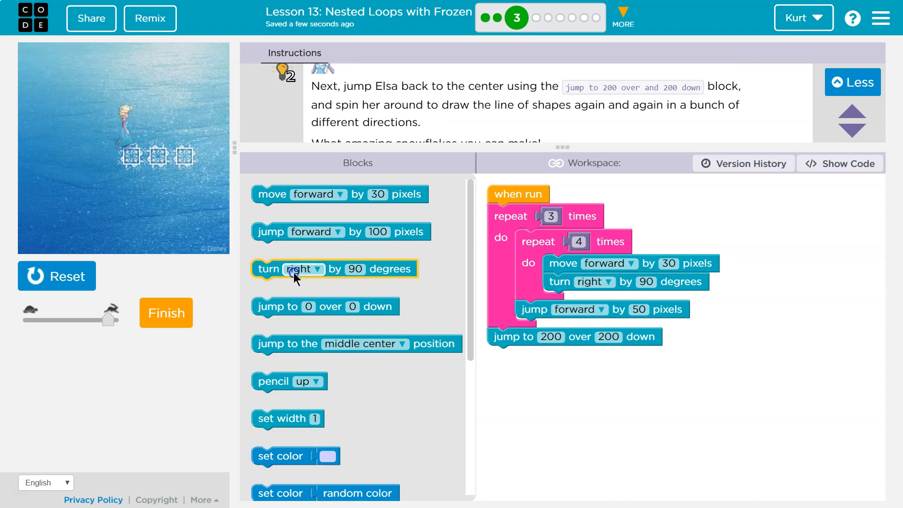
left_click(56, 275)
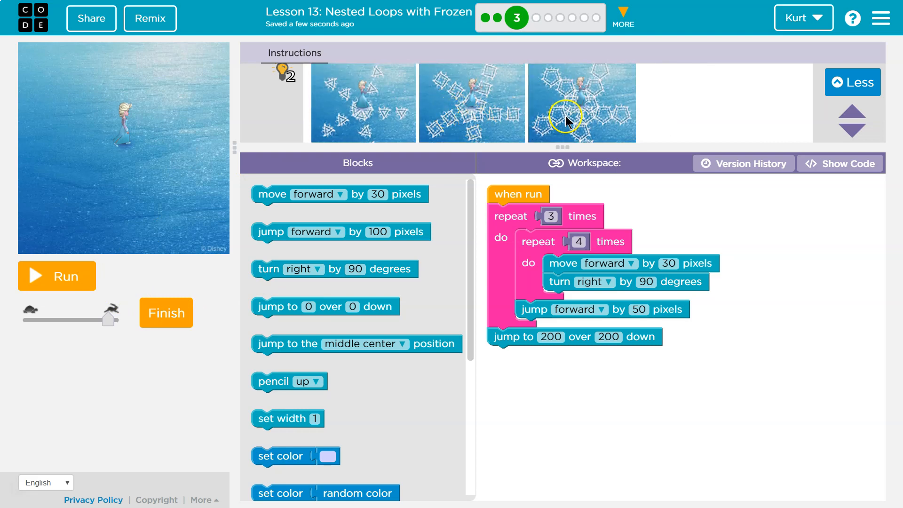
mouse_move(374, 112)
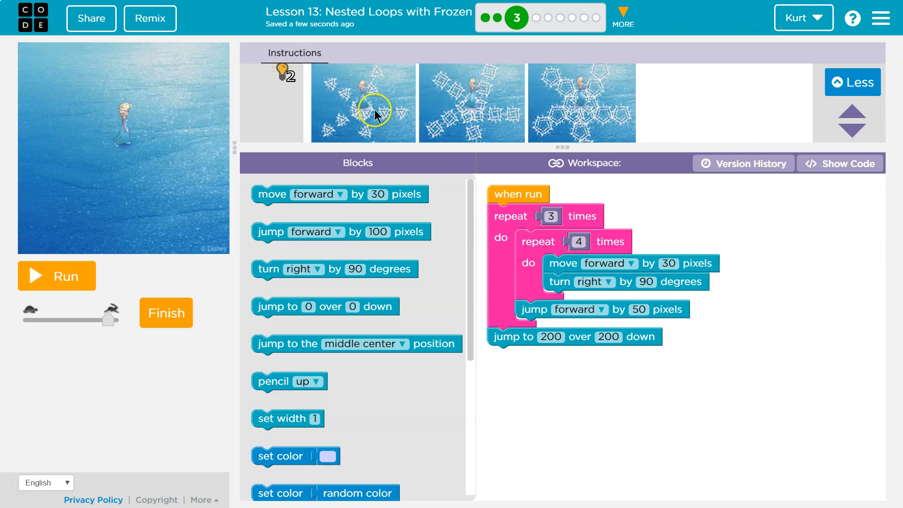
mouse_move(383, 120)
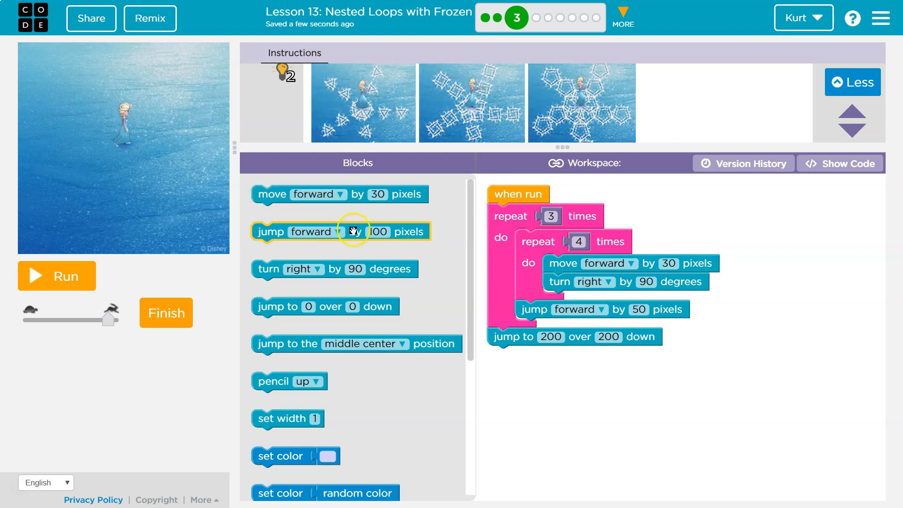
mouse_move(274, 194)
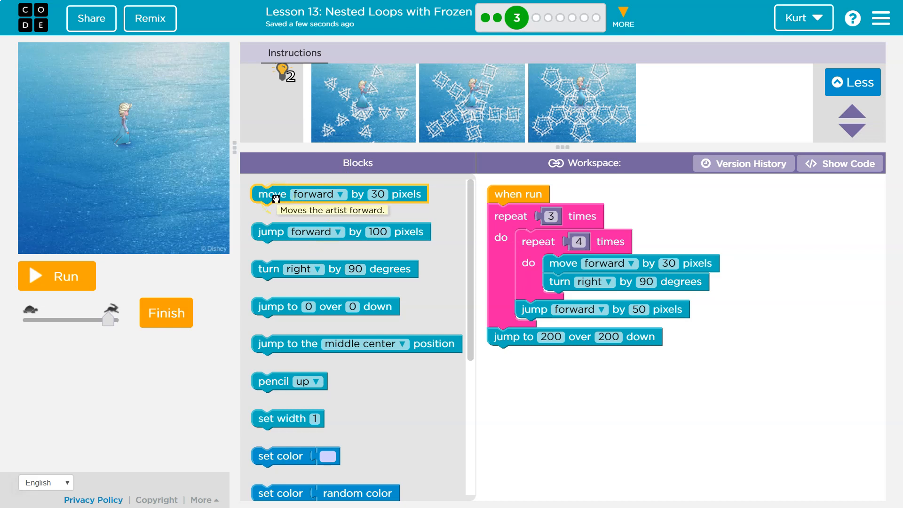
mouse_move(260, 237)
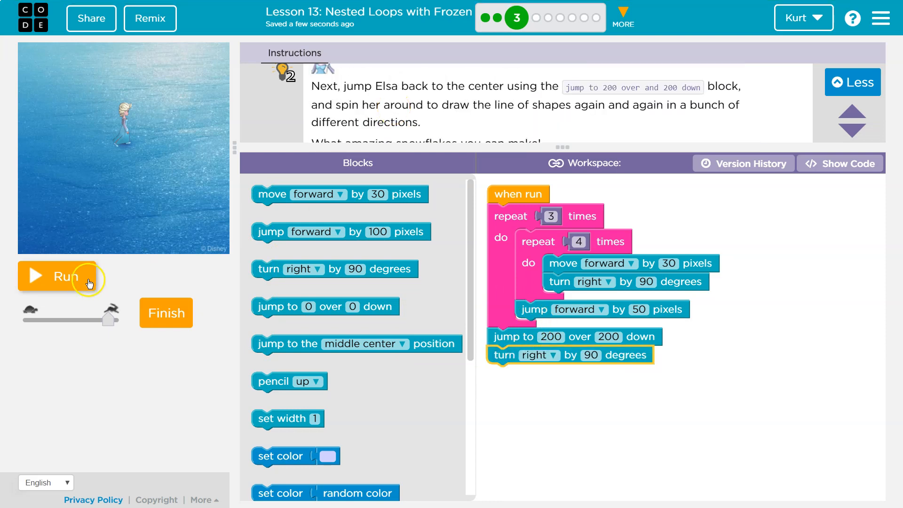
left_click(65, 276)
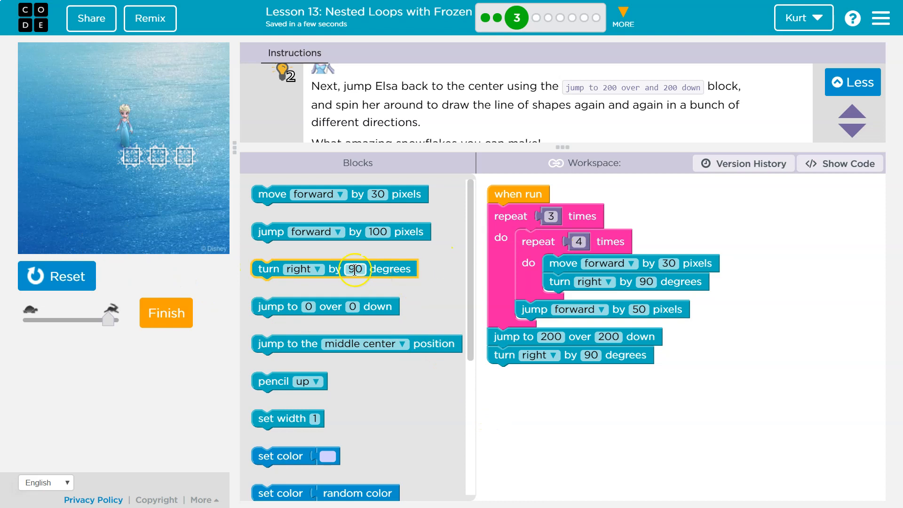
- Wrap all blocks in a repeat 10 times loop, run to see radiating squares, then reset
scroll("down", 3)
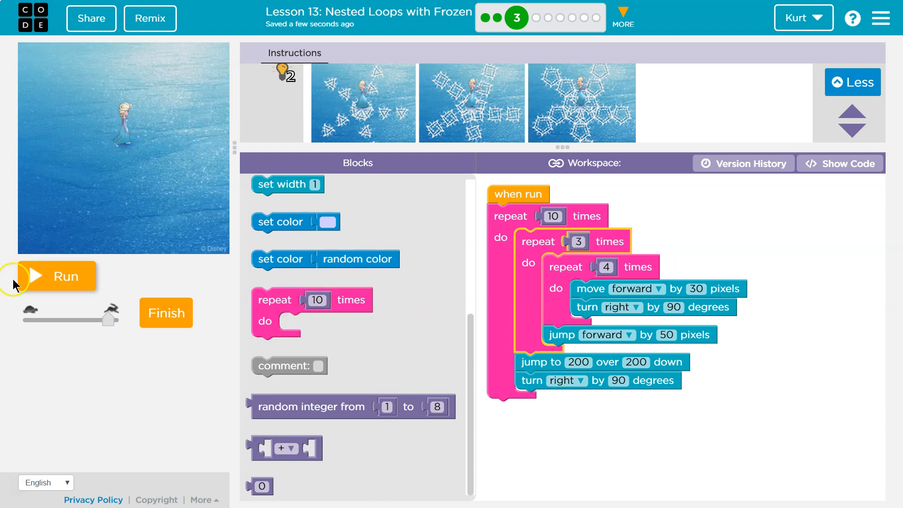
left_click(65, 275)
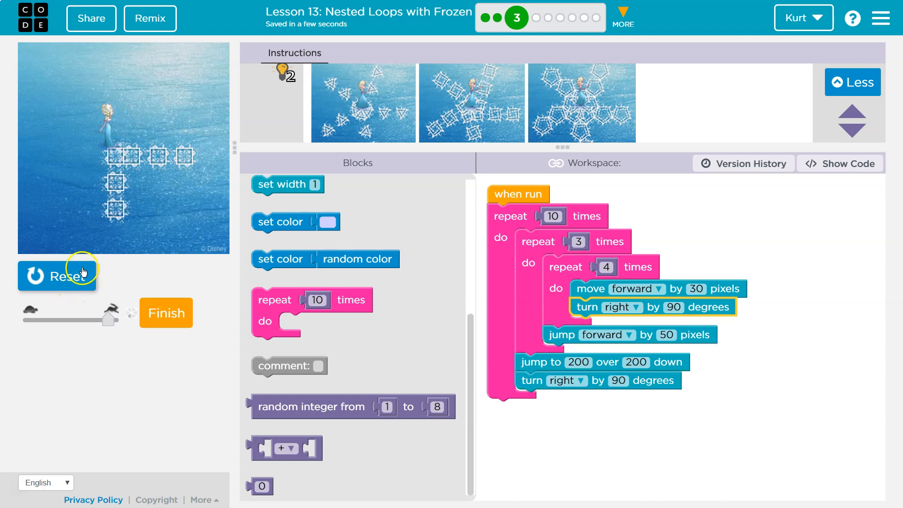
left_click(58, 276)
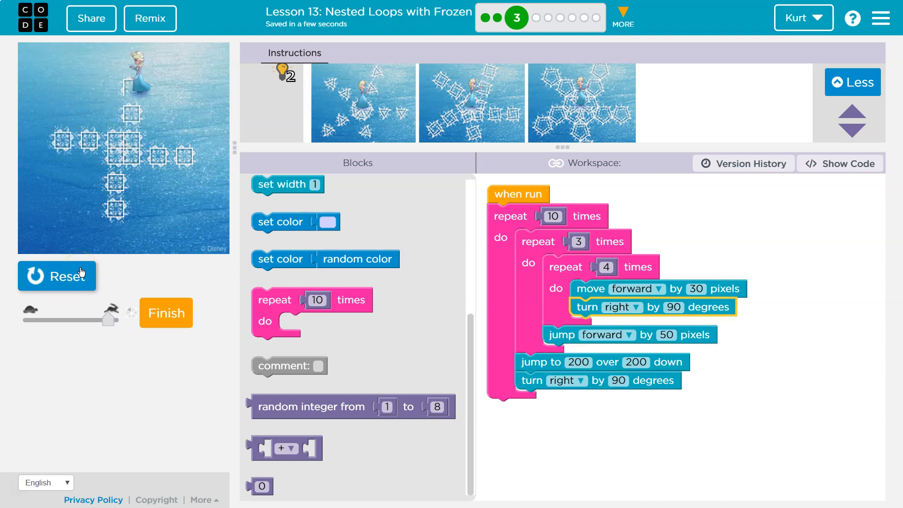
left_click(56, 275)
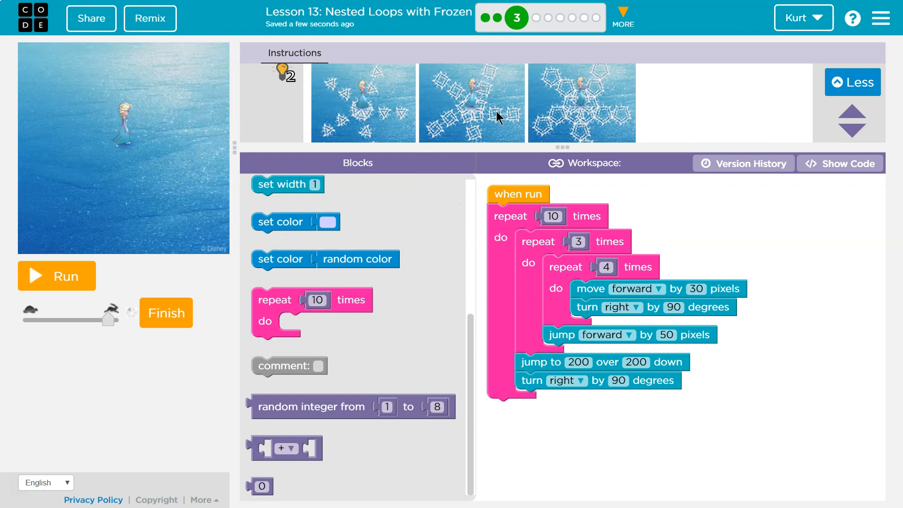
- Change the final turn to 80 degrees, run the starburst drawing, then reset
left_click(621, 380)
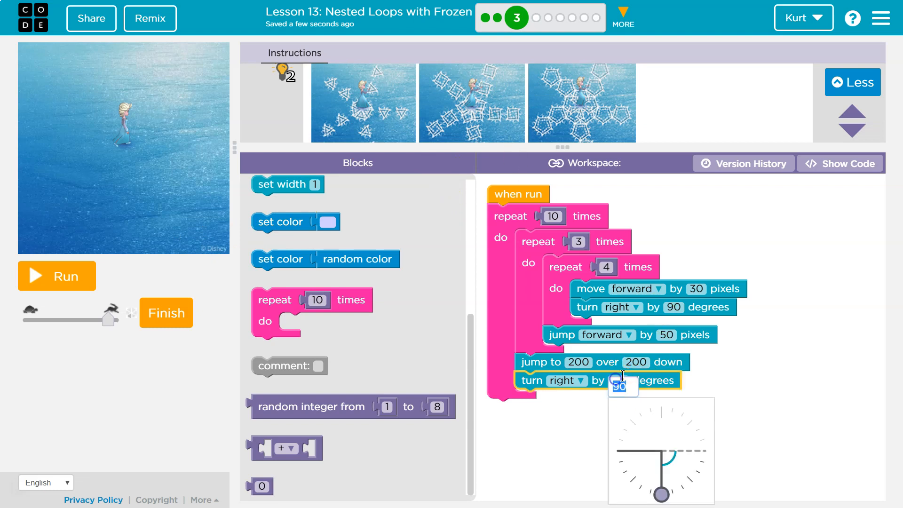
type("80")
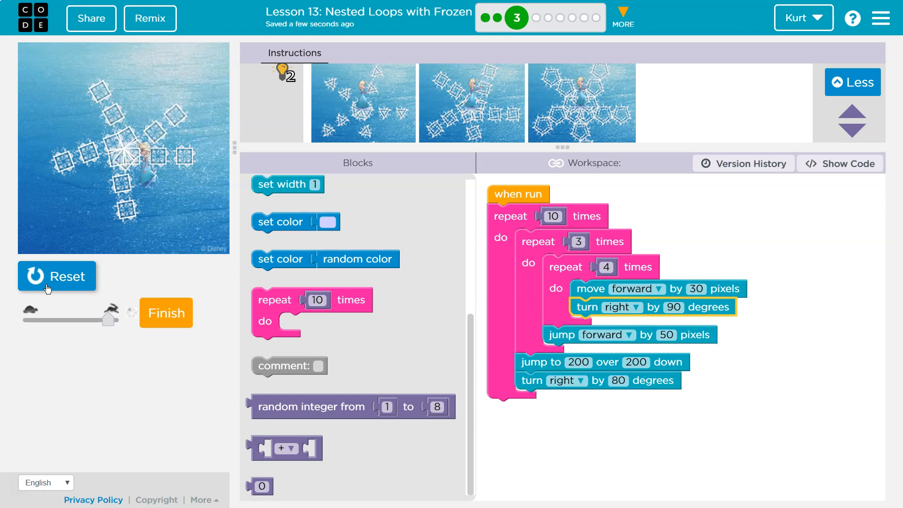
left_click(56, 275)
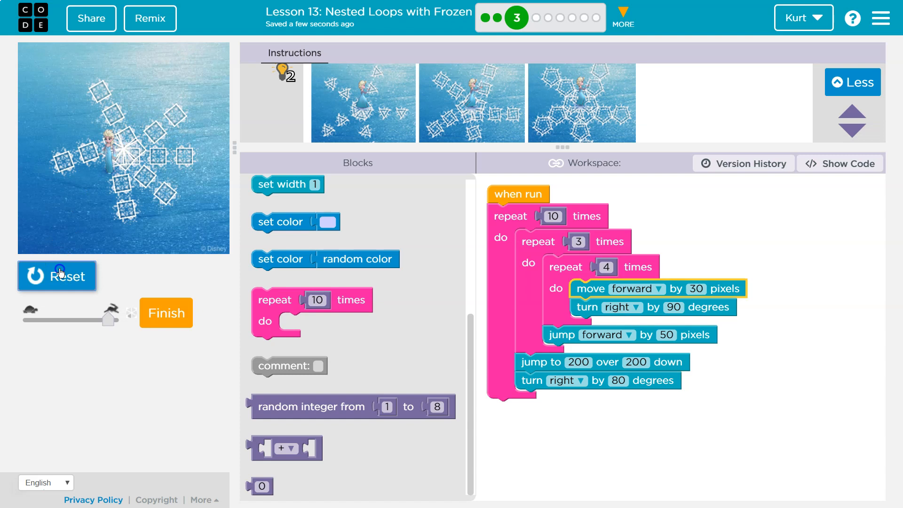
left_click(57, 276)
type("4")
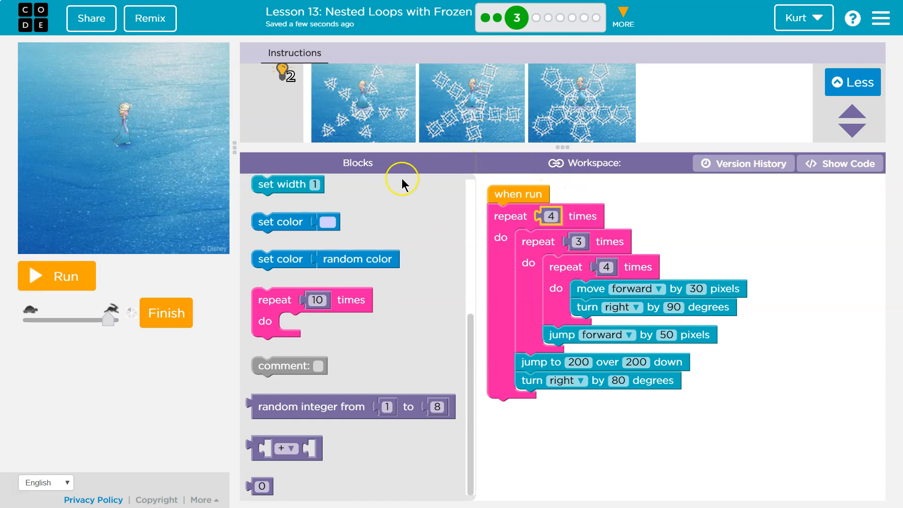
- Run with the outer loop at 4 to draw four arms of squares, then start editing that count
left_click(55, 276)
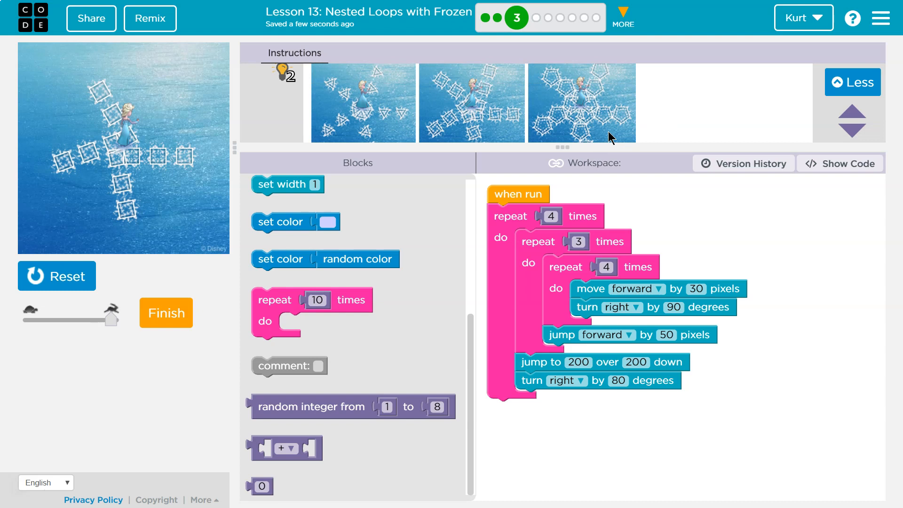
left_click(550, 223)
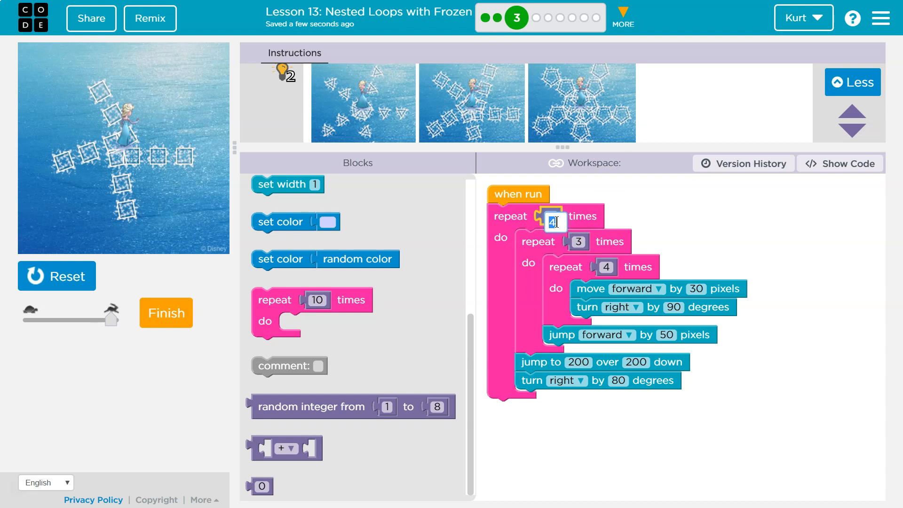
- Set the outer loop to 8 repeats with a 40-degree turn and run to draw the eight-armed snowflake
type("8")
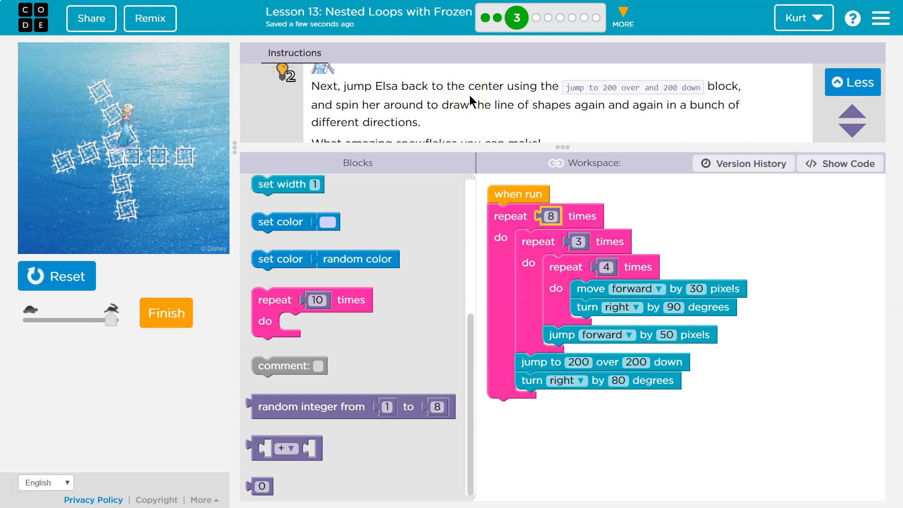
left_click(620, 380)
type("40")
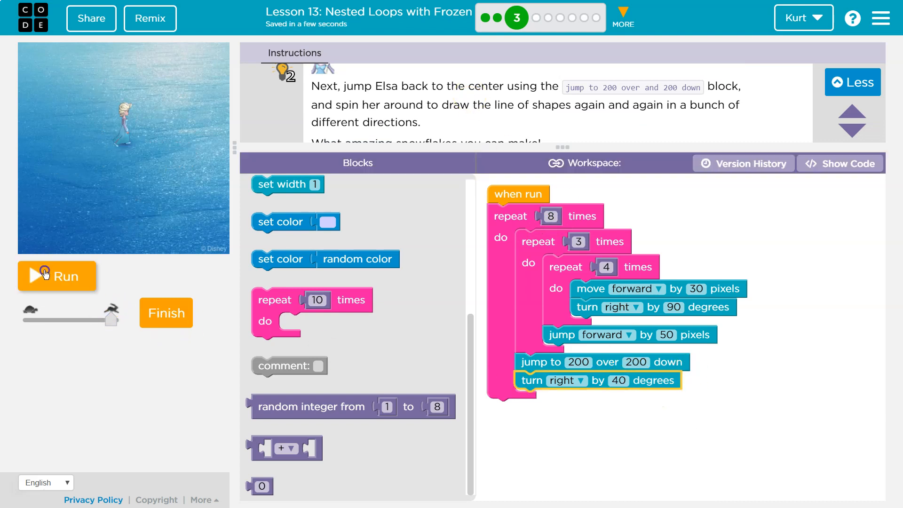
left_click(56, 275)
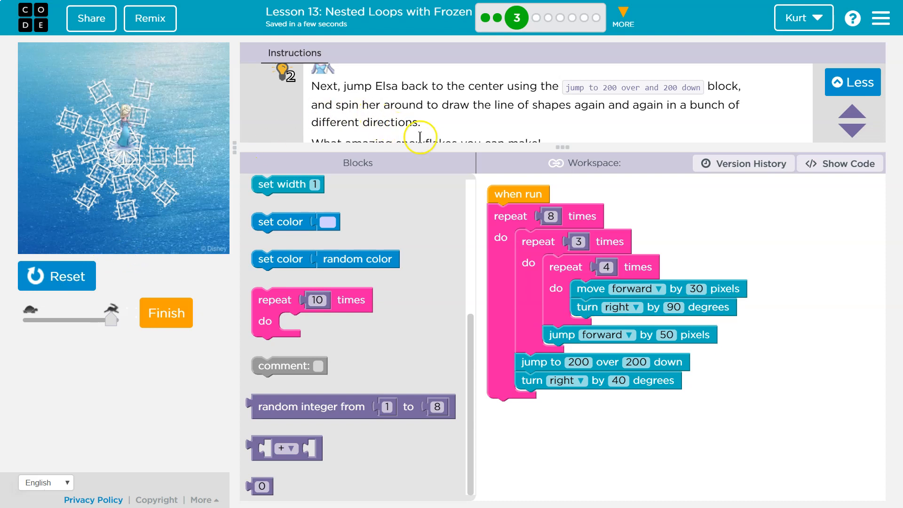
left_click(550, 216)
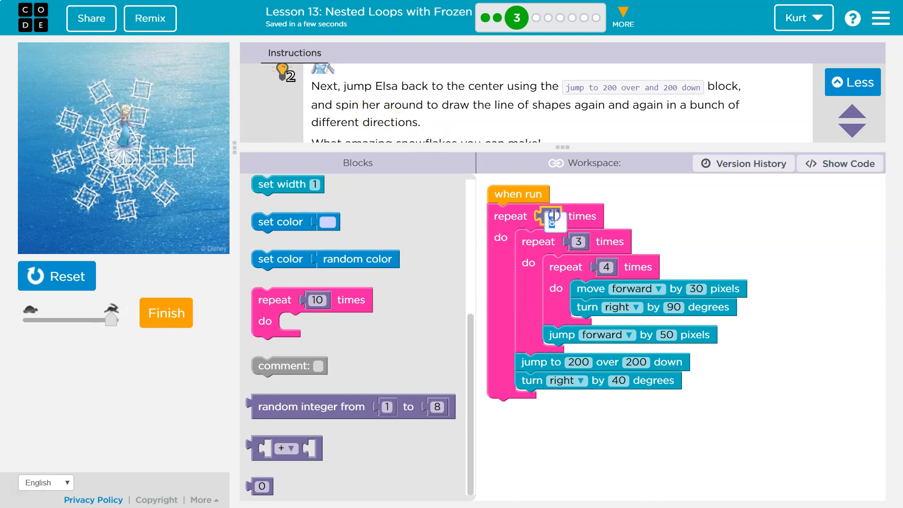